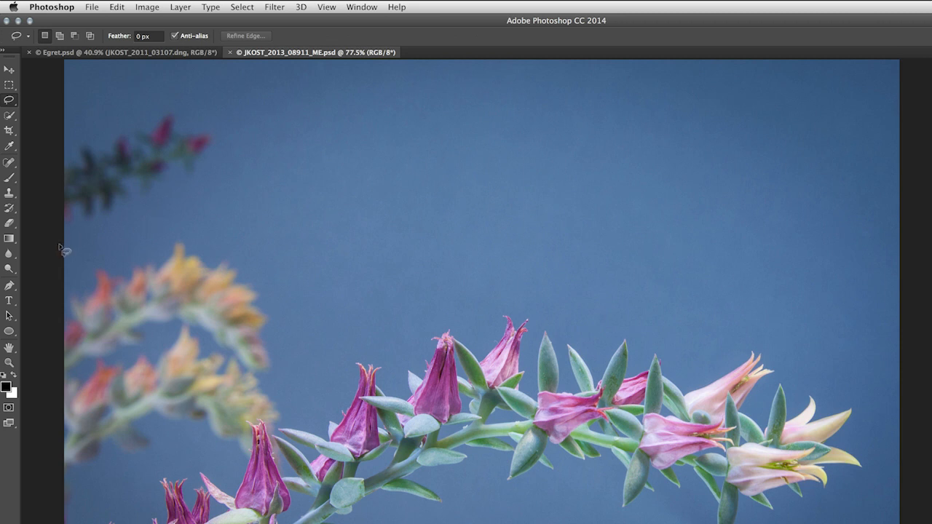
# Lasso the blurred upper-left flower sprig, opening and cancelling the Fill dialog
pyautogui.moveTo(65, 250); pyautogui.dragTo(82, 131)
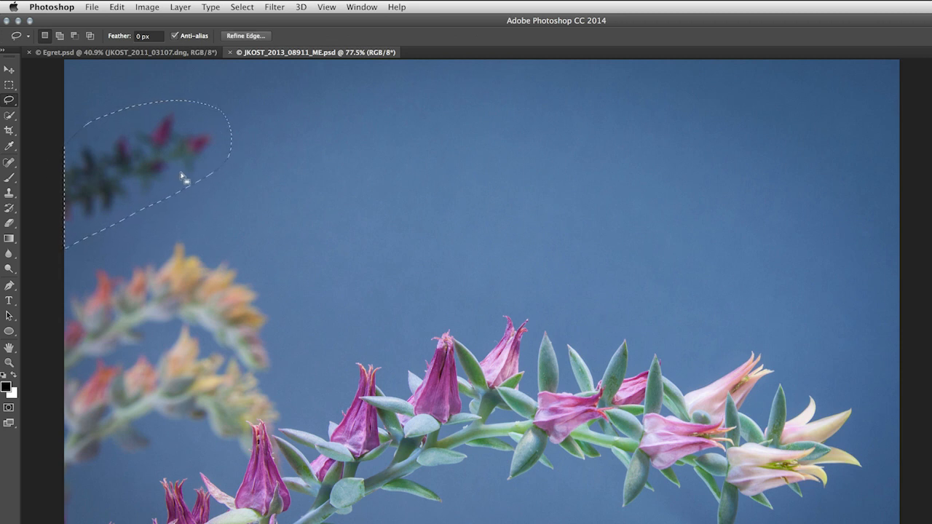
pyautogui.click(117, 7)
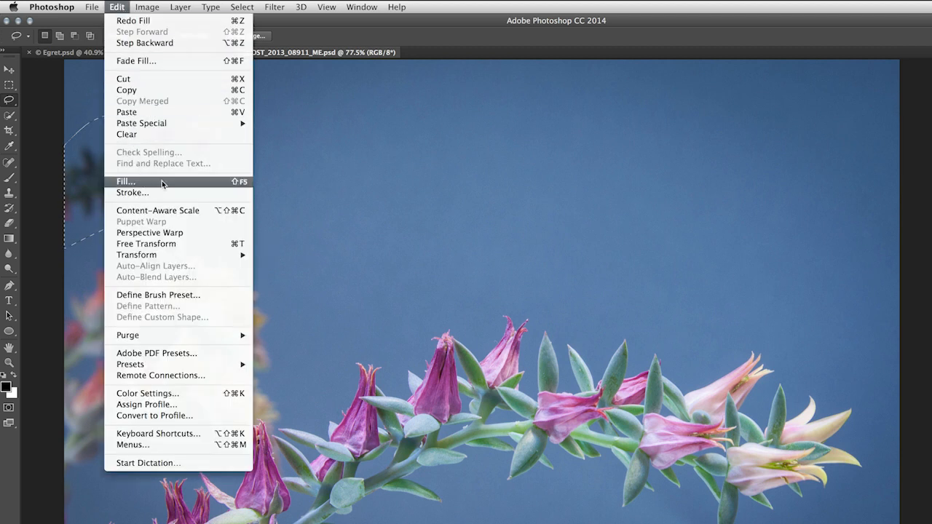
pyautogui.click(125, 181)
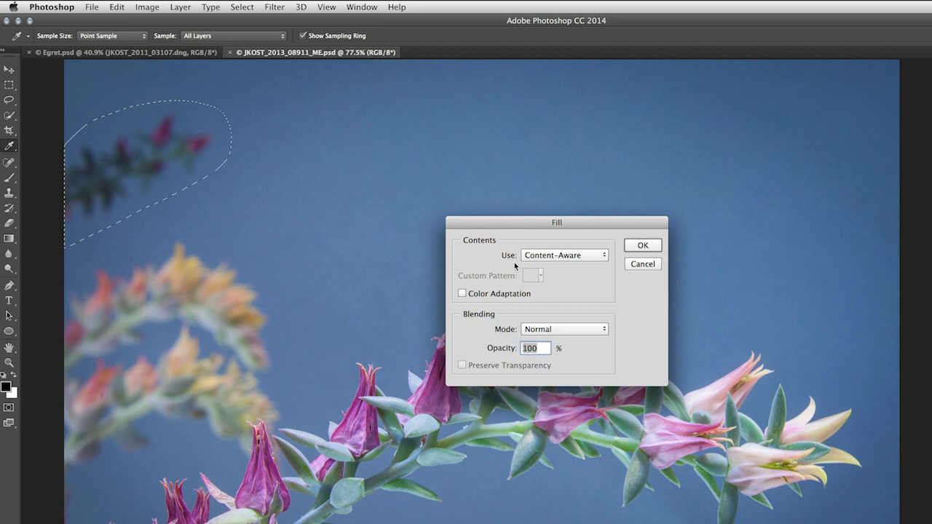
pyautogui.click(642, 245)
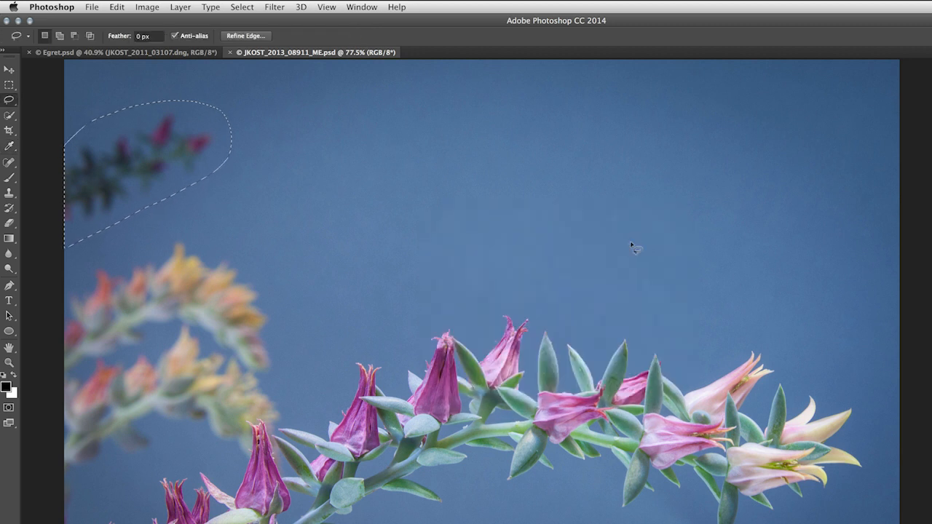
pyautogui.press('Delete')
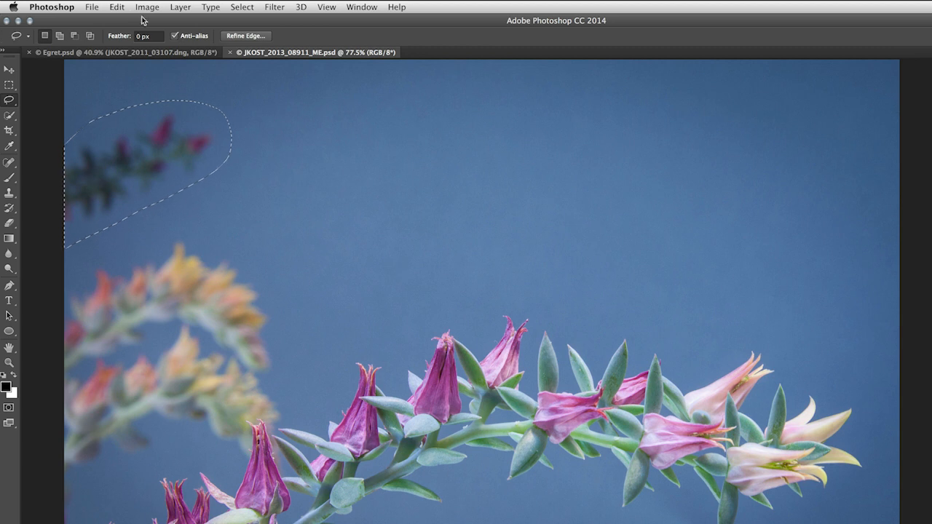
# Content-Aware Fill the sprig selection with Color Adaptation turned on
pyautogui.click(116, 6)
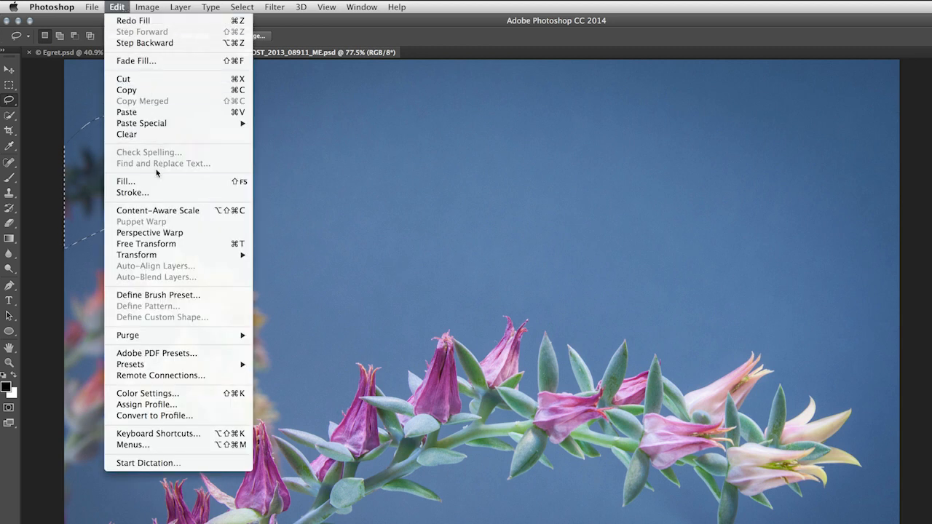
pyautogui.click(125, 181)
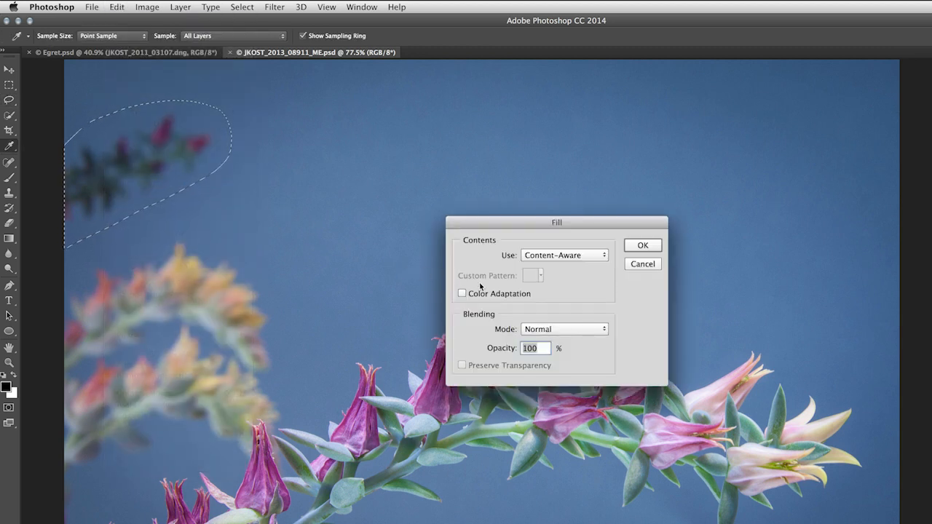
pyautogui.click(461, 293)
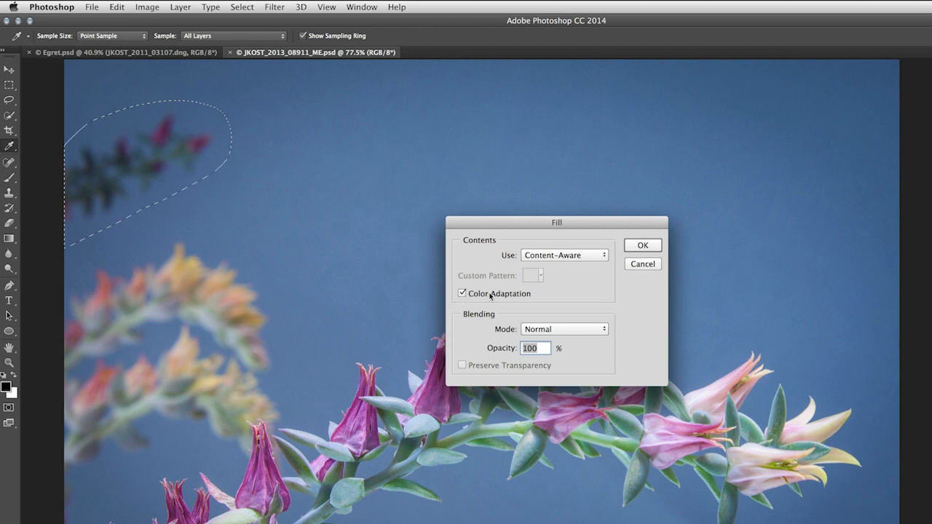
pyautogui.click(643, 244)
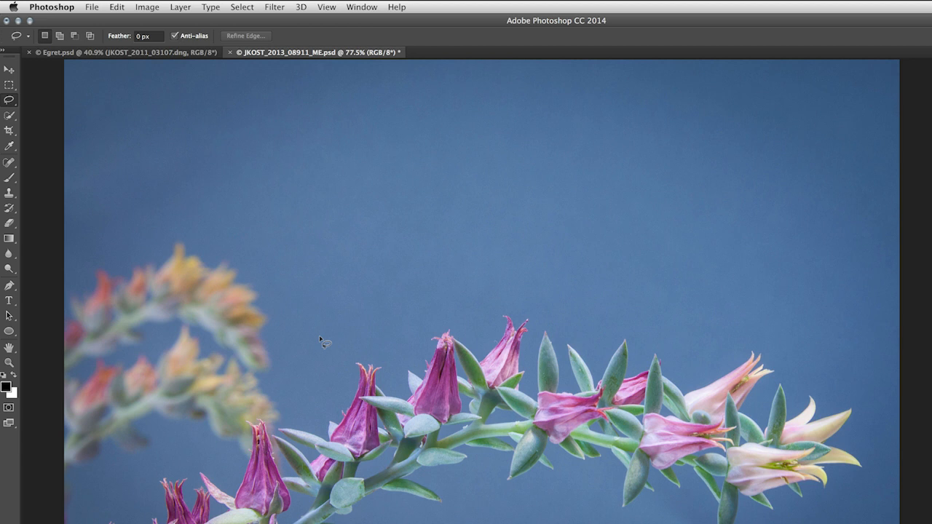
pyautogui.moveTo(166, 316)
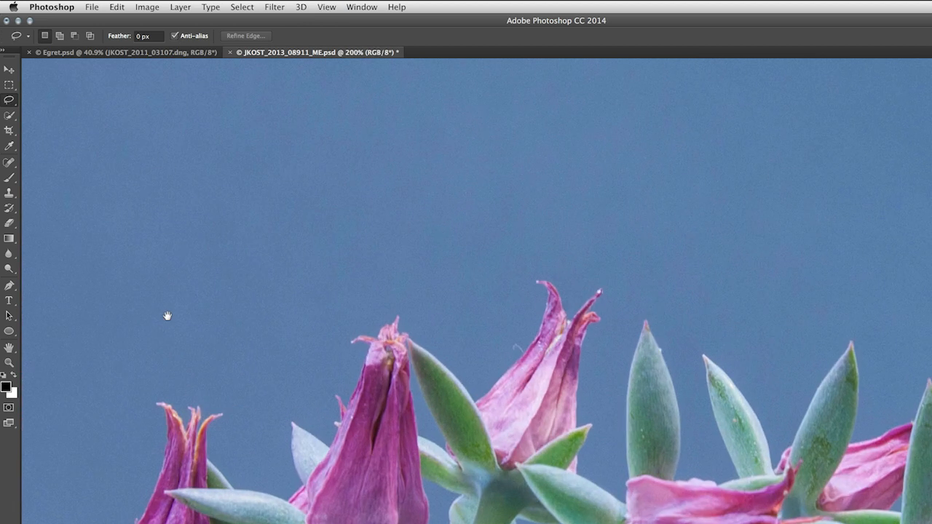
pyautogui.moveTo(166, 315); pyautogui.dragTo(387, 382)
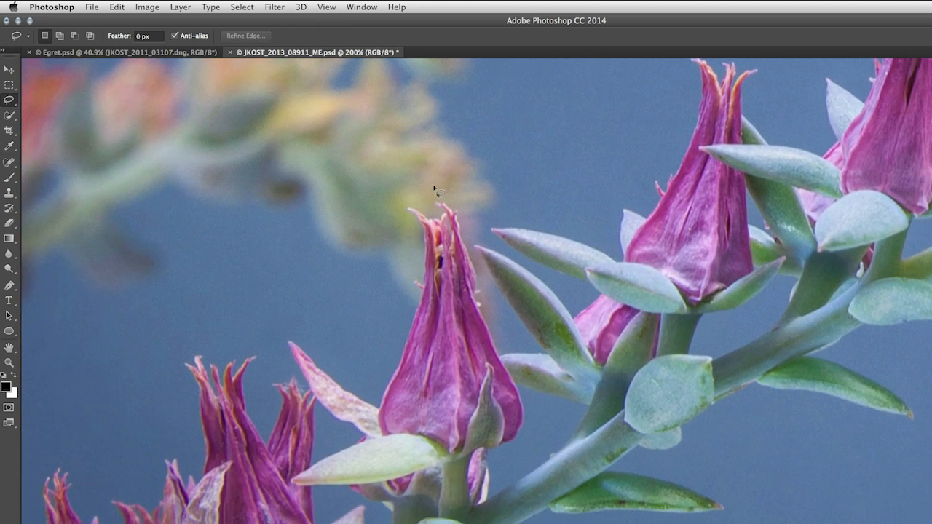
pyautogui.moveTo(413, 344)
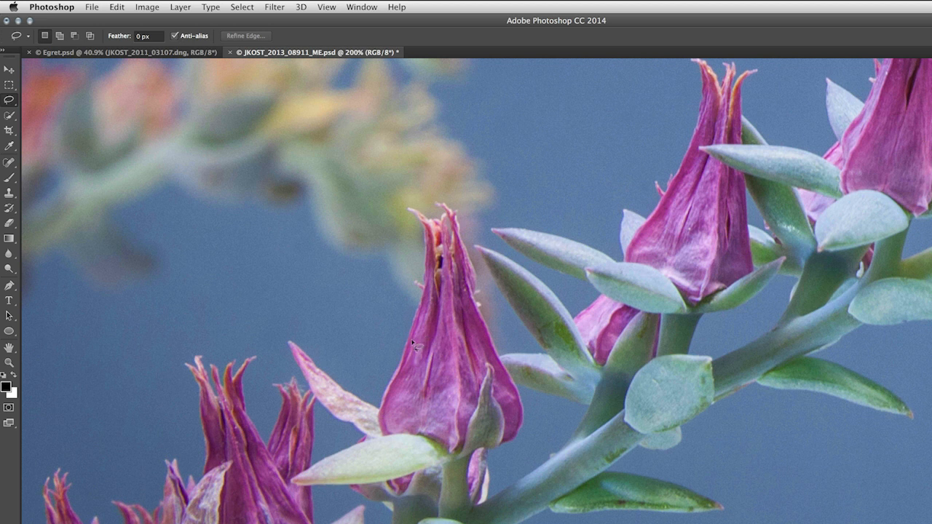
pyautogui.moveTo(394, 364)
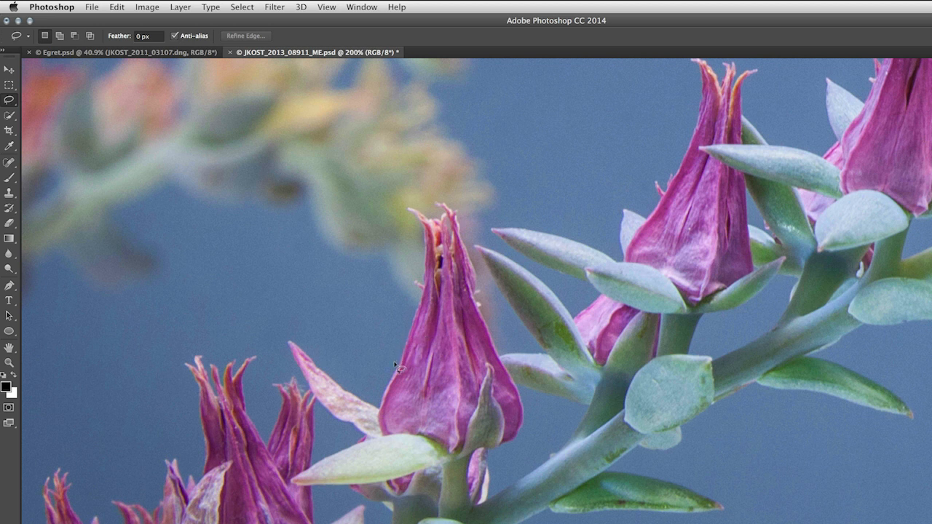
pyautogui.moveTo(422, 275)
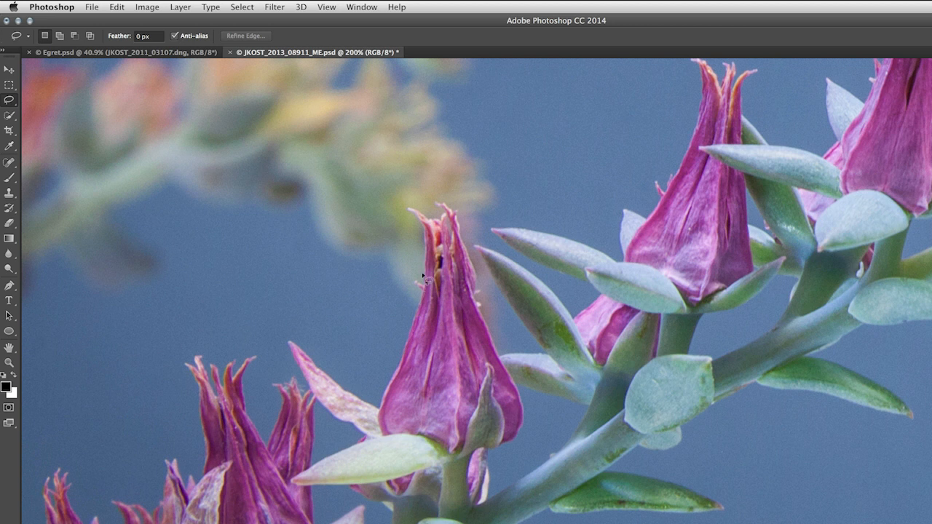
pyautogui.moveTo(411, 210)
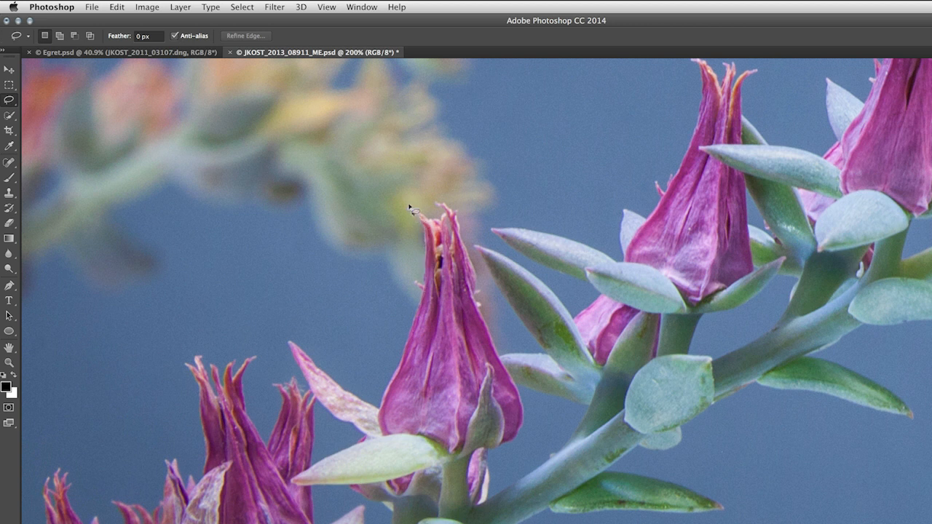
pyautogui.moveTo(435, 202)
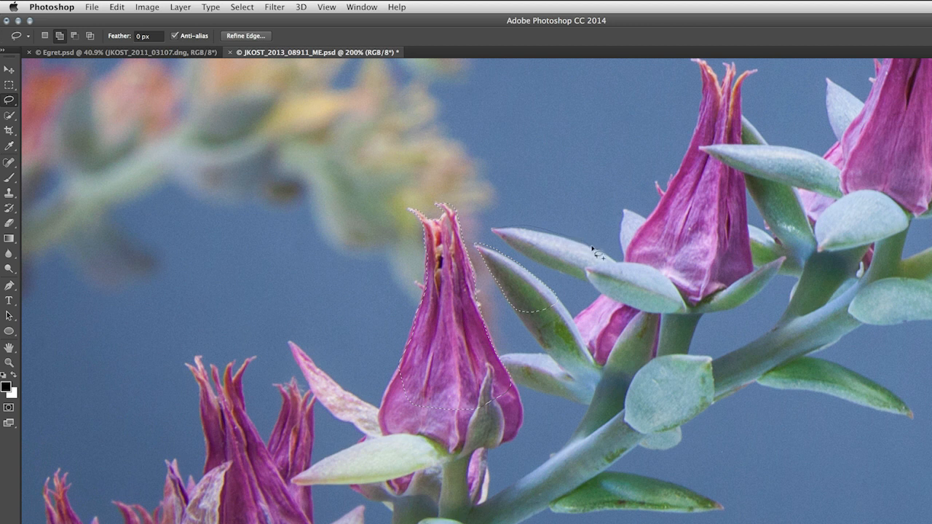
pyautogui.moveTo(501, 239)
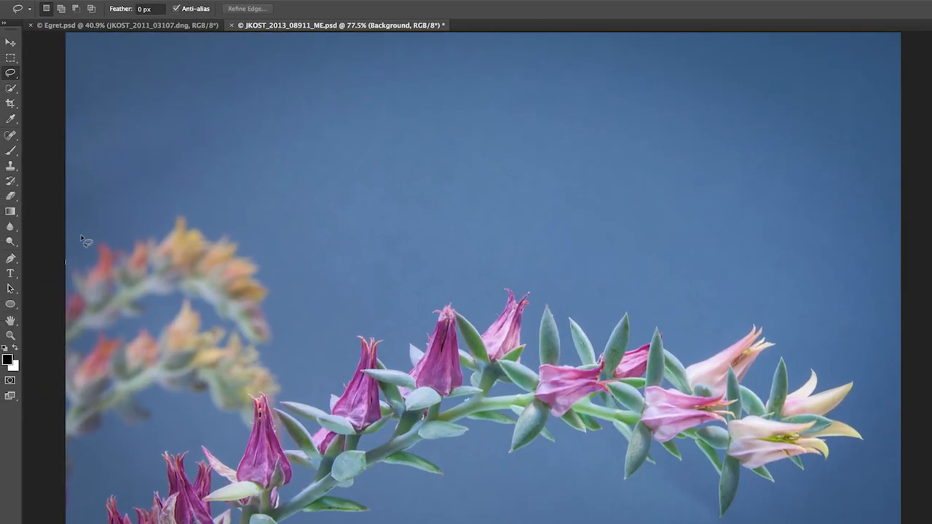
# Lasso the blurred orange flowers at the left edge and choose the Content-Aware Patch Tool
pyautogui.moveTo(82, 240); pyautogui.dragTo(280, 312)
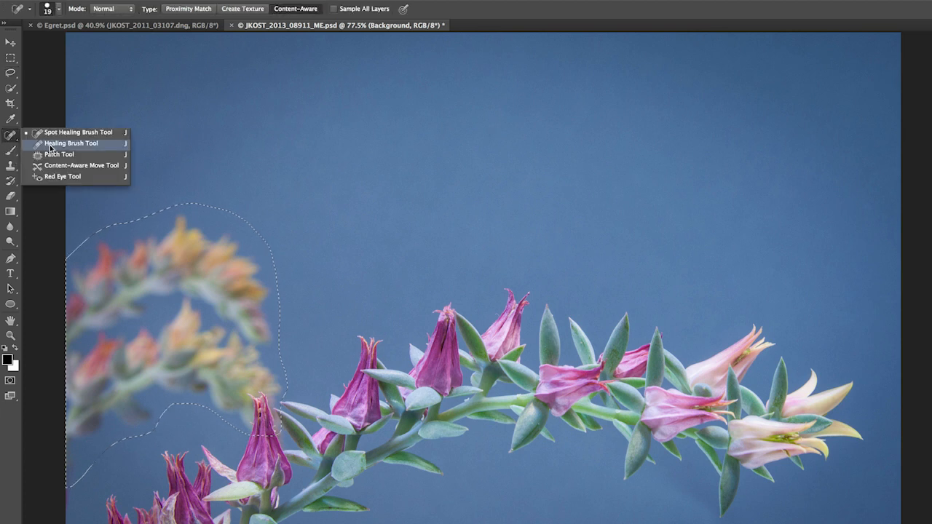
pyautogui.click(59, 154)
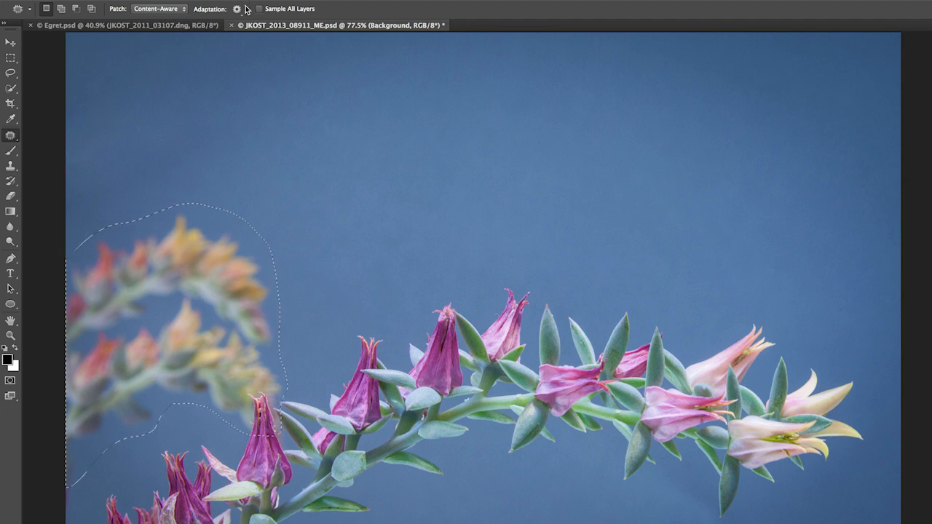
# Drag the patch selection from the orange flowers onto clean blue sky
pyautogui.click(236, 9)
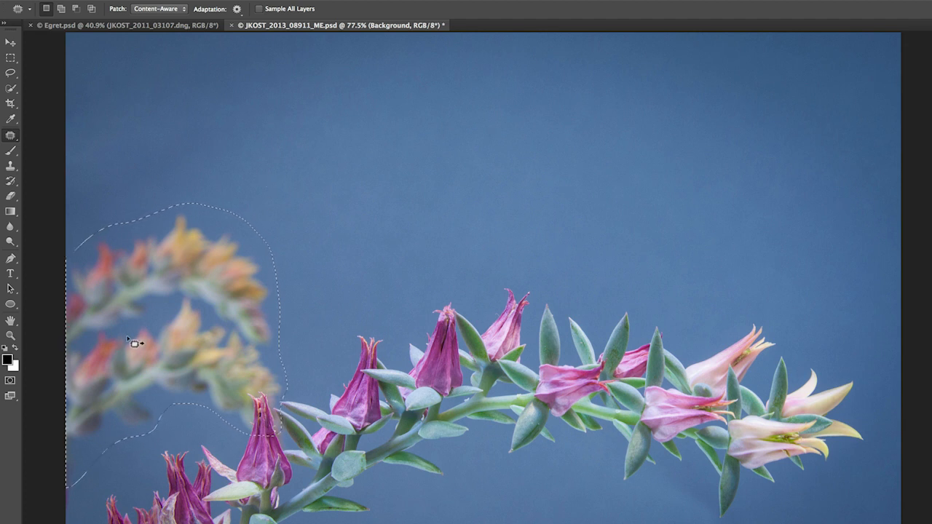
pyautogui.moveTo(129, 340); pyautogui.dragTo(375, 155)
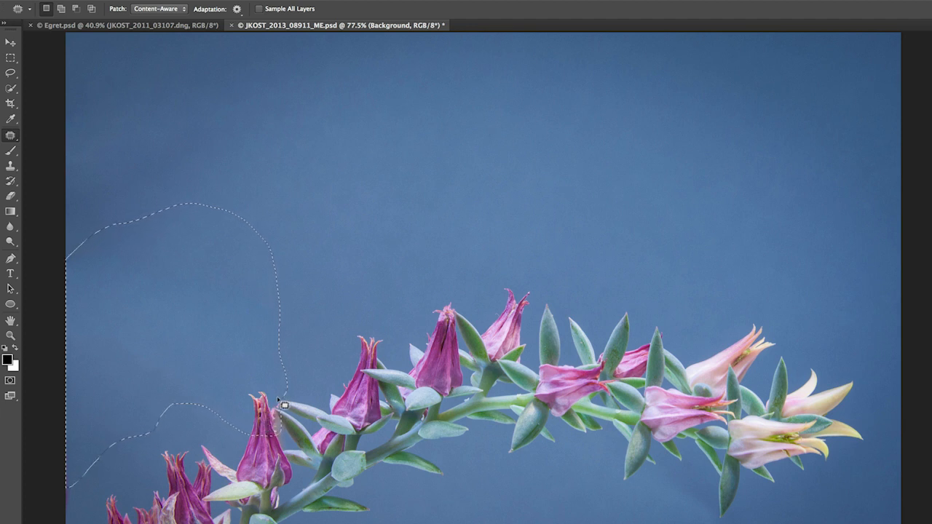
pyautogui.moveTo(356, 67)
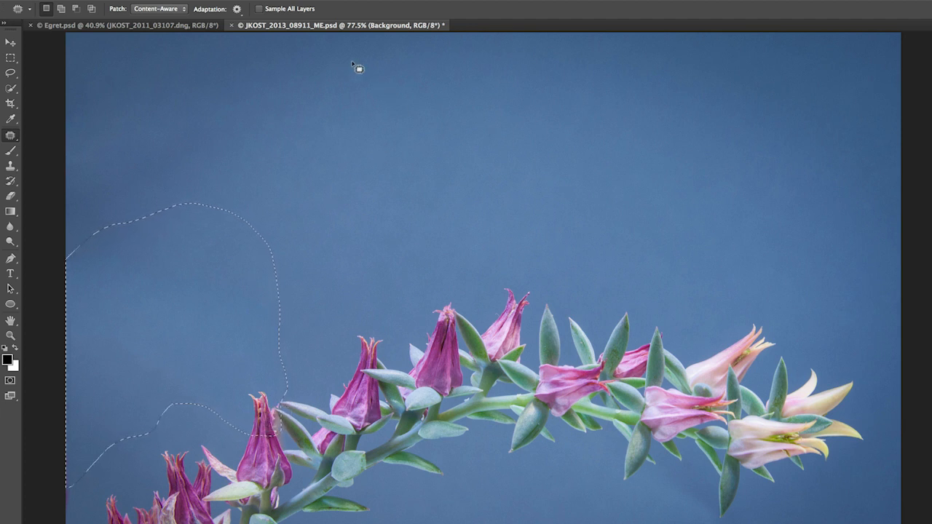
# Open the Patch tool's adaptation settings, showing structure 3 and colour 0
pyautogui.click(236, 9)
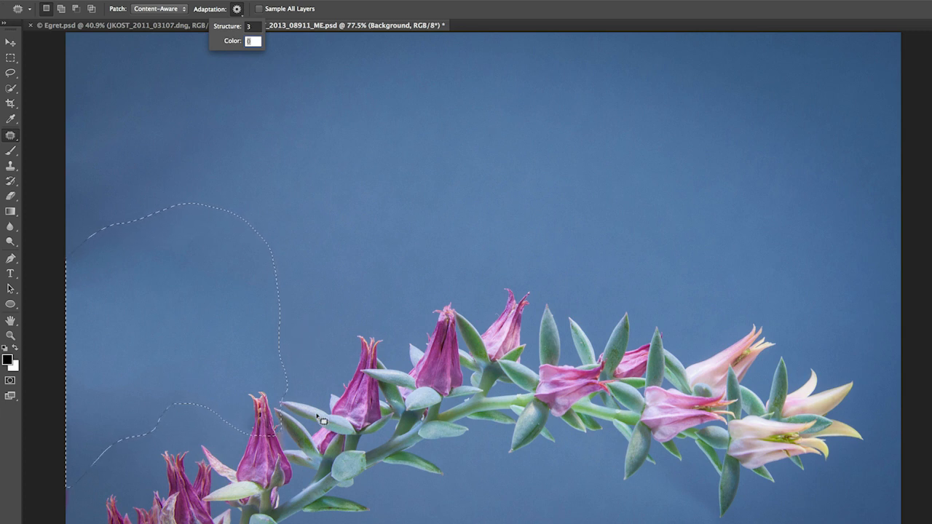
pyautogui.moveTo(421, 194)
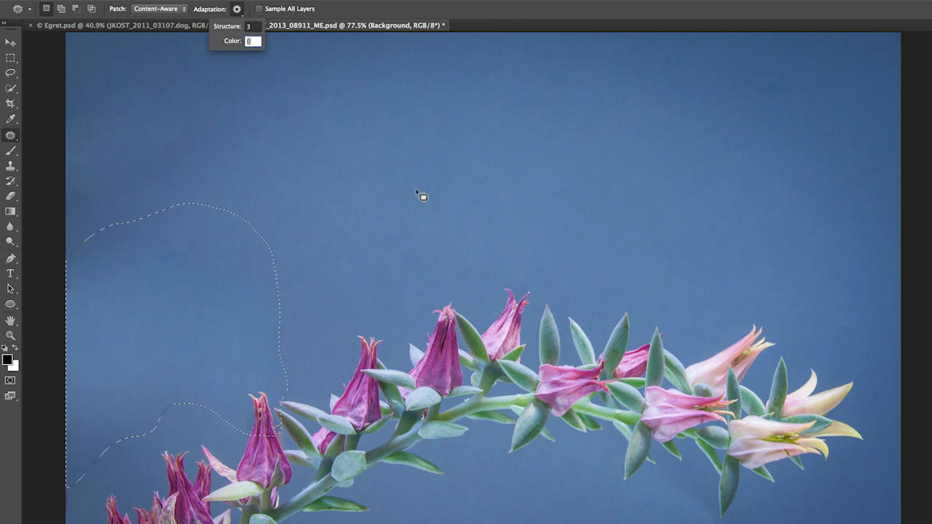
pyautogui.moveTo(155, 375)
pyautogui.write('10')
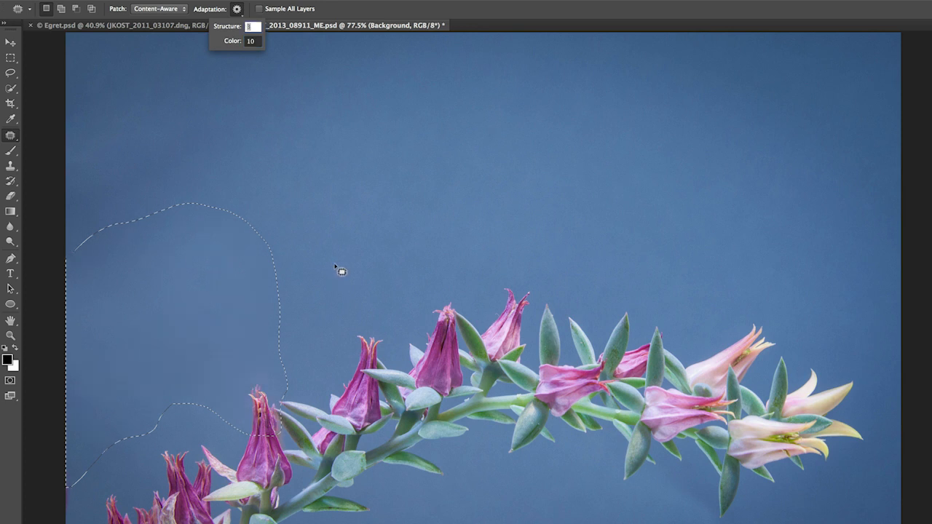
pyautogui.moveTo(344, 282)
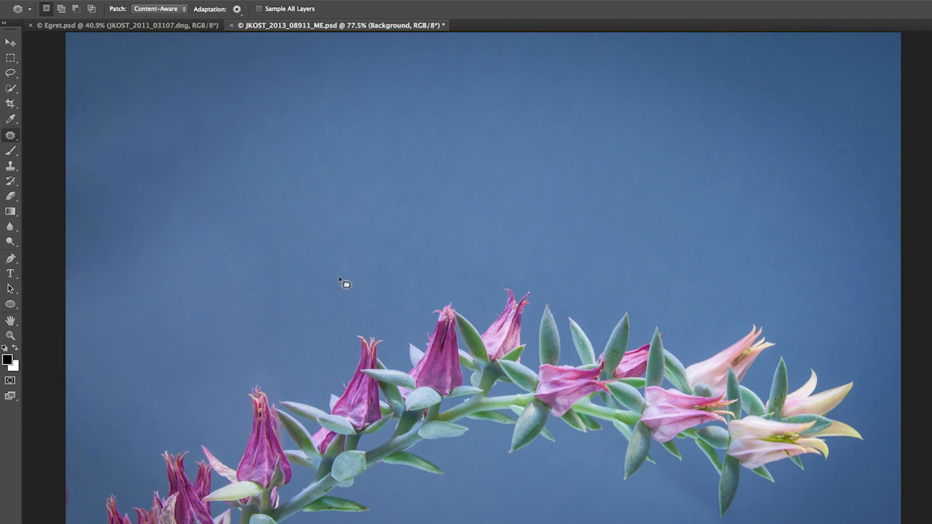
pyautogui.moveTo(459, 304)
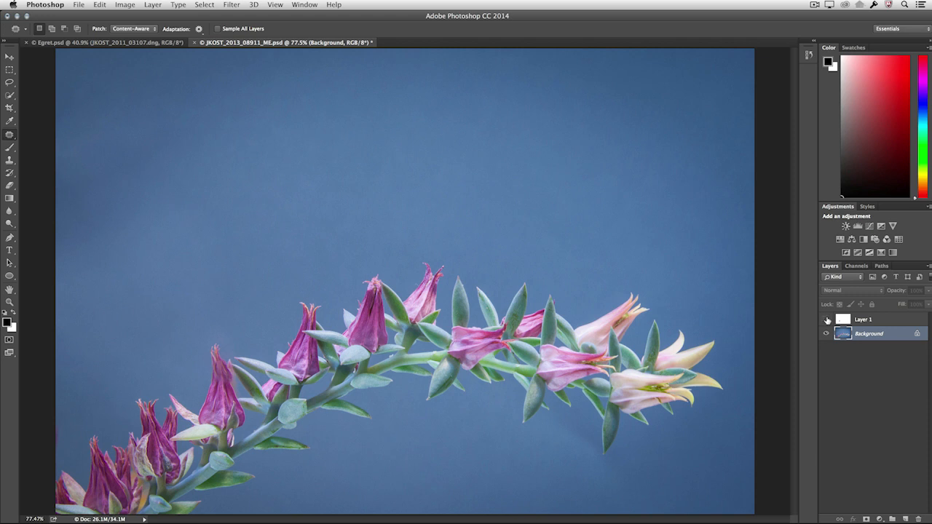
# Switch to the Egret.psd document with its two side-by-side egret photos
pyautogui.click(826, 319)
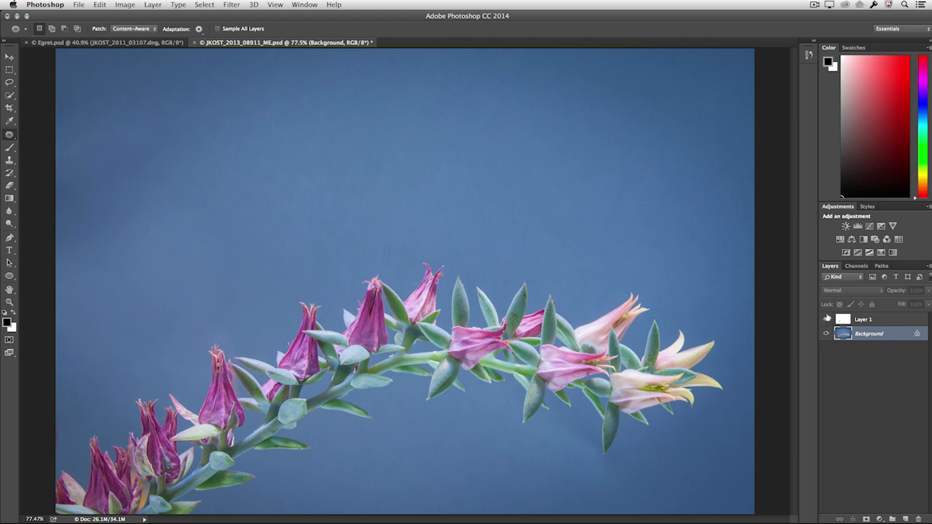
pyautogui.click(109, 42)
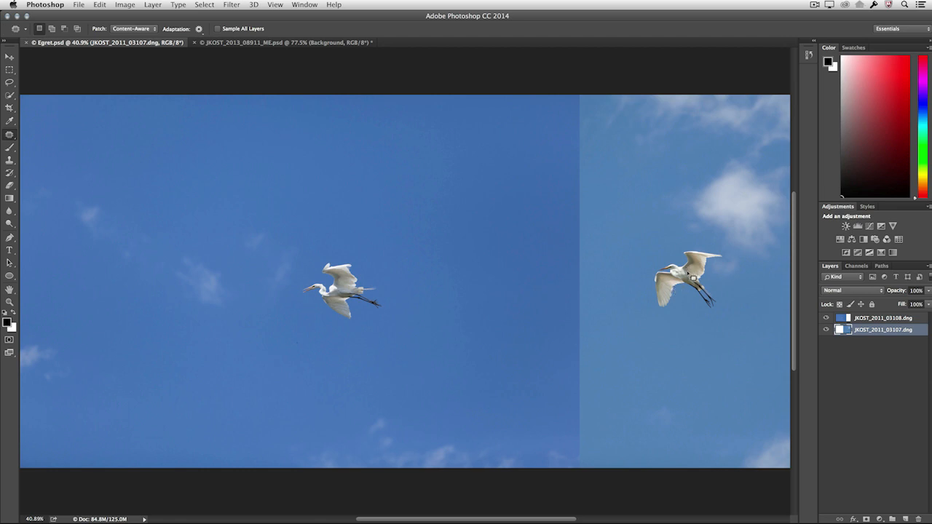
pyautogui.moveTo(424, 227)
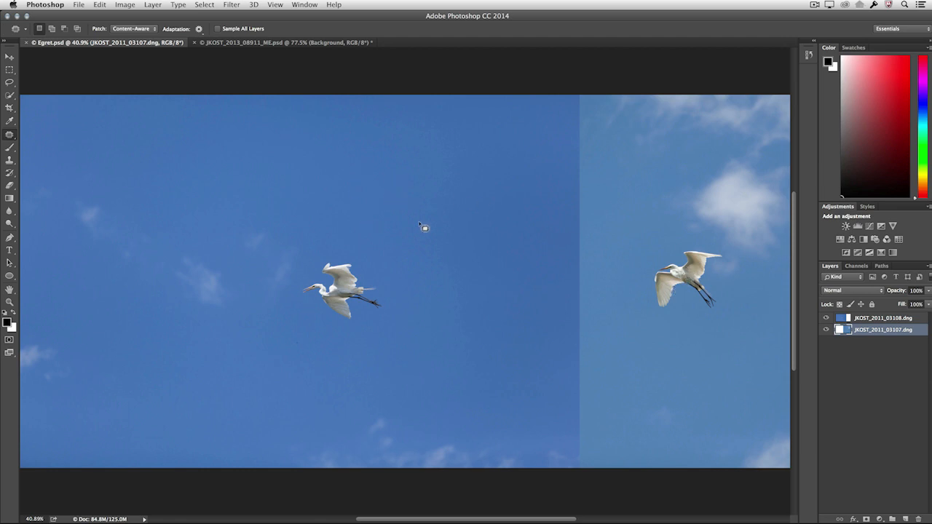
pyautogui.moveTo(451, 203)
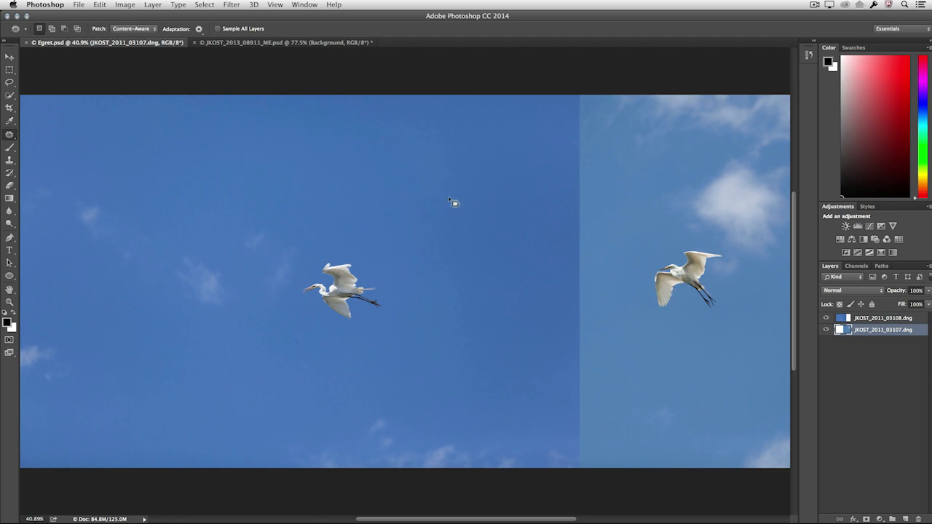
pyautogui.moveTo(537, 226)
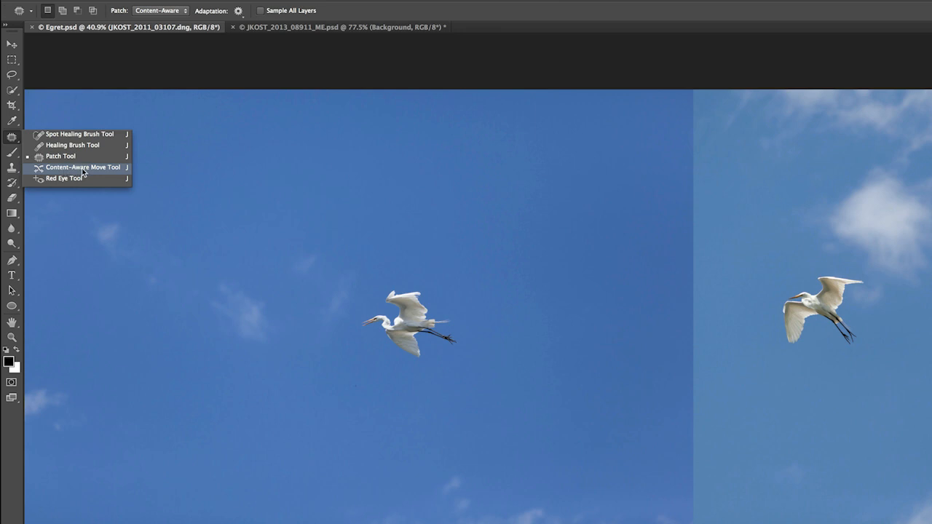
# With Content-Aware Move, drag the left egret down and to the left
pyautogui.click(83, 167)
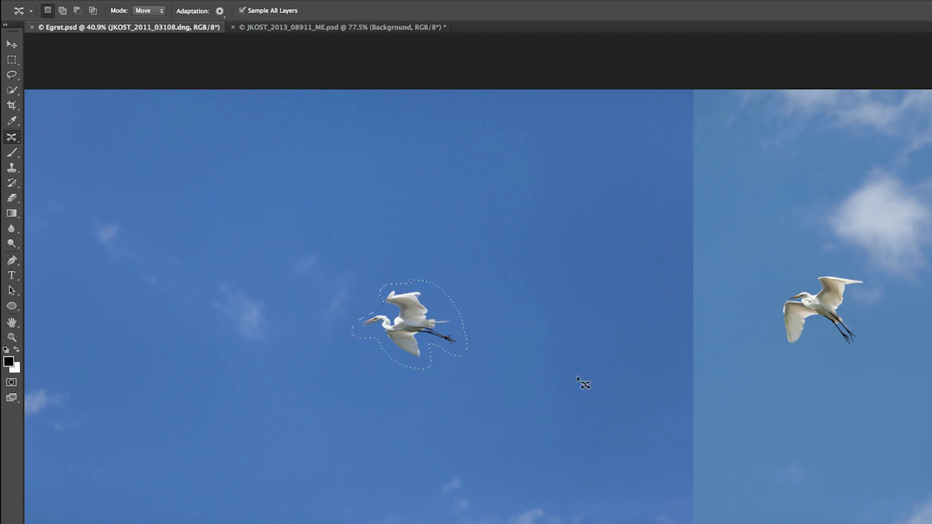
pyautogui.moveTo(408, 324); pyautogui.dragTo(193, 407)
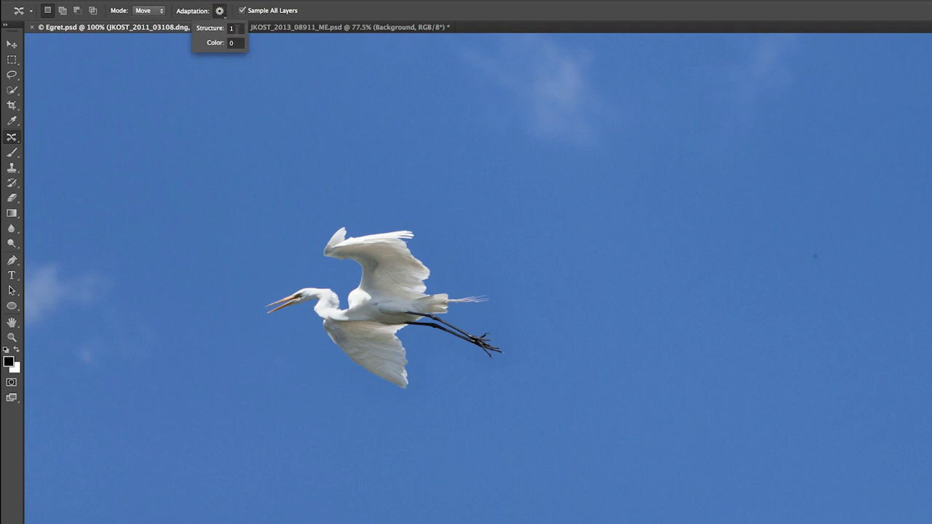
# Select the Structure adaptation value to replace it with 5
pyautogui.tripleClick(235, 28)
pyautogui.write('5')
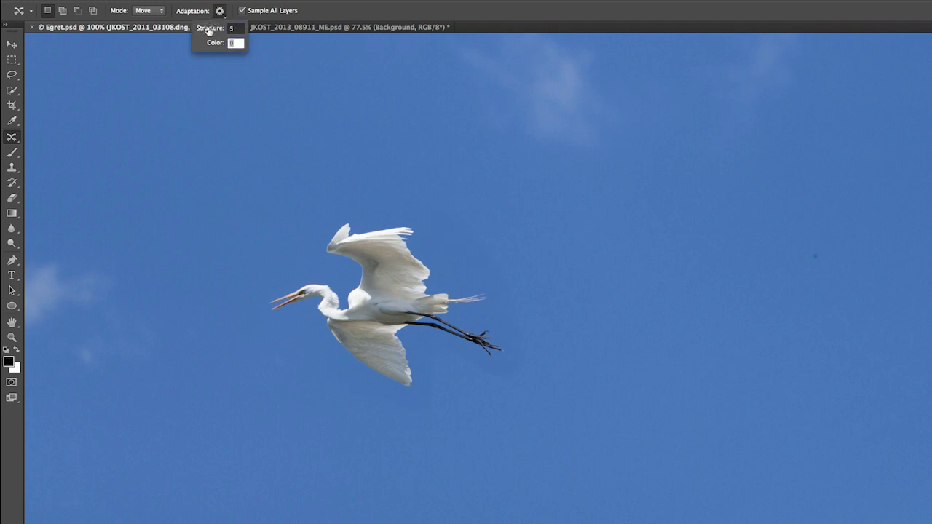
pyautogui.moveTo(396, 237)
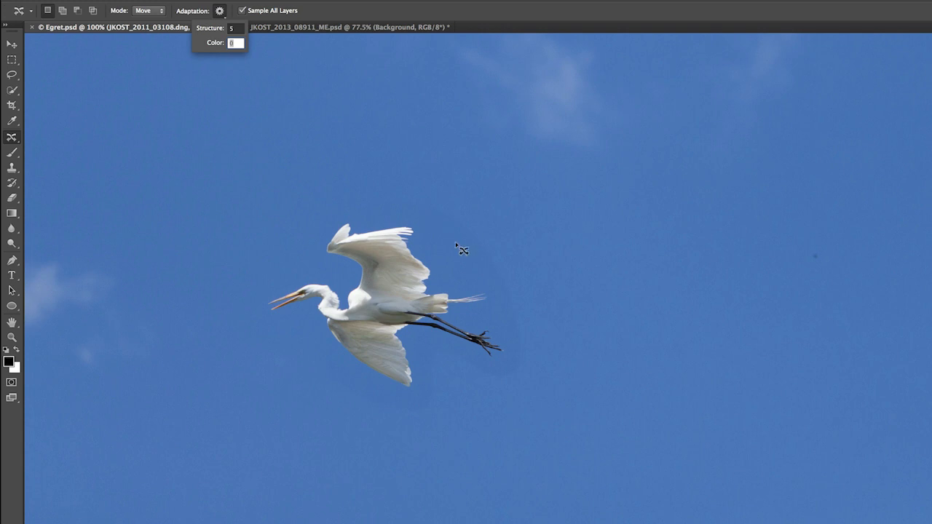
pyautogui.moveTo(455, 260)
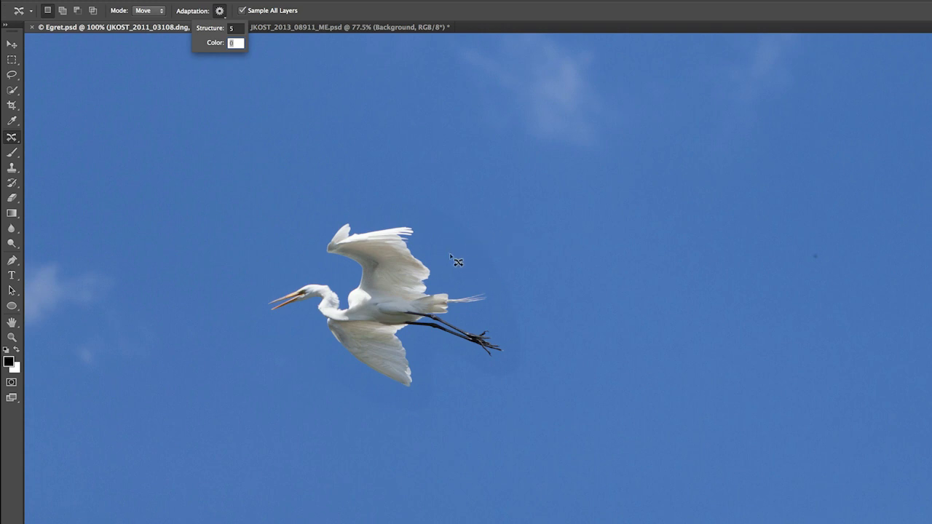
pyautogui.moveTo(451, 263)
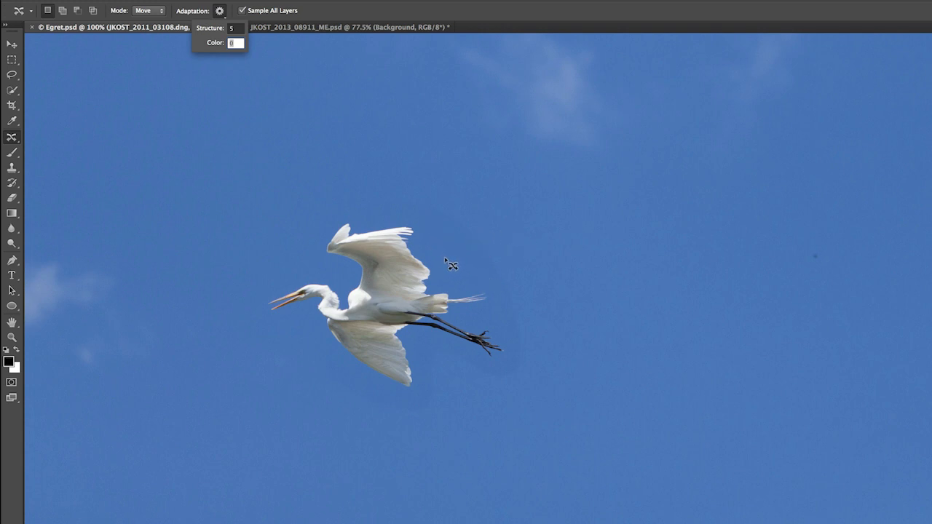
pyautogui.moveTo(470, 270)
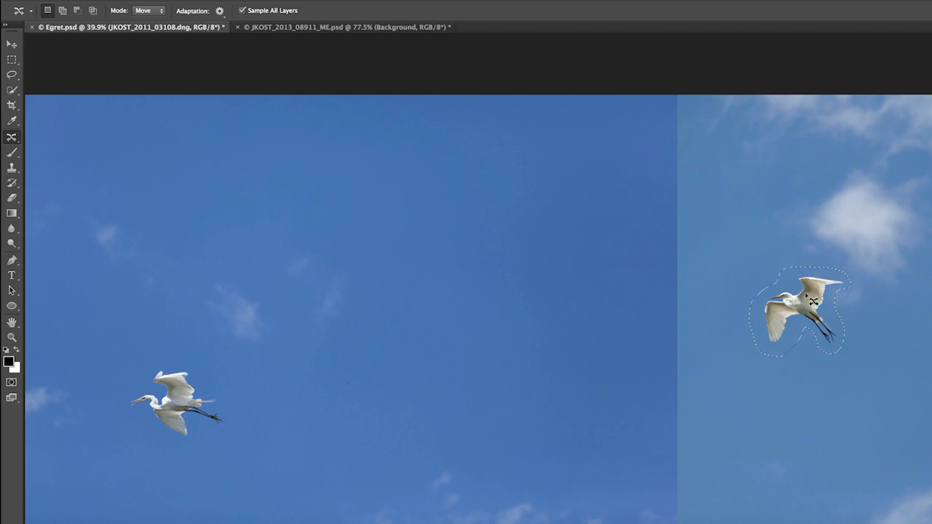
# Drag the right-hand egret into the upper middle of the left sky, nudging its position
pyautogui.moveTo(801, 313); pyautogui.dragTo(429, 233)
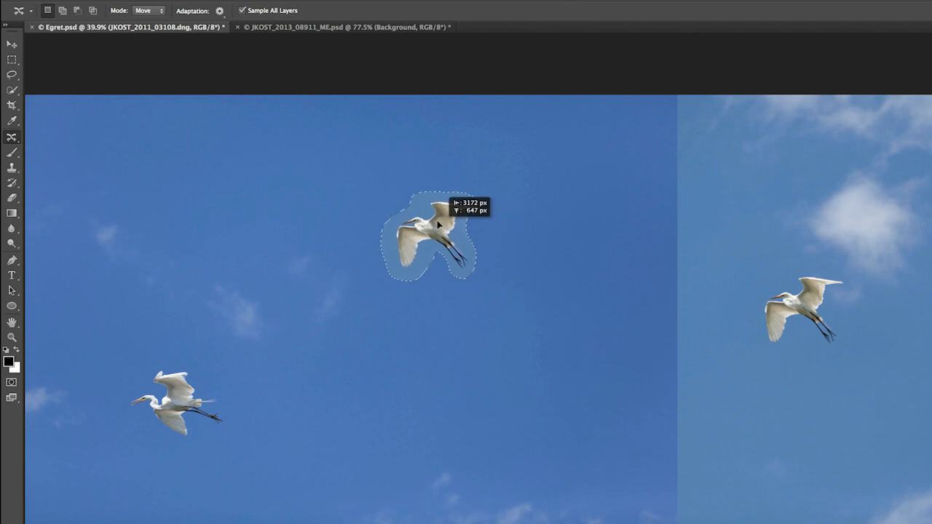
pyautogui.moveTo(430, 233); pyautogui.dragTo(452, 233)
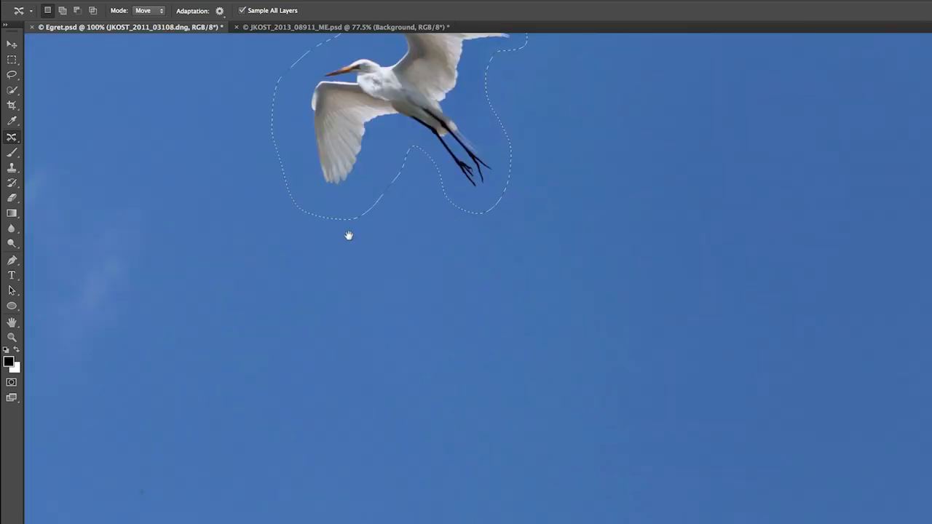
# Pan the moved egret to the view centre and commit the Content-Aware Move
pyautogui.moveTo(348, 128); pyautogui.dragTo(401, 262)
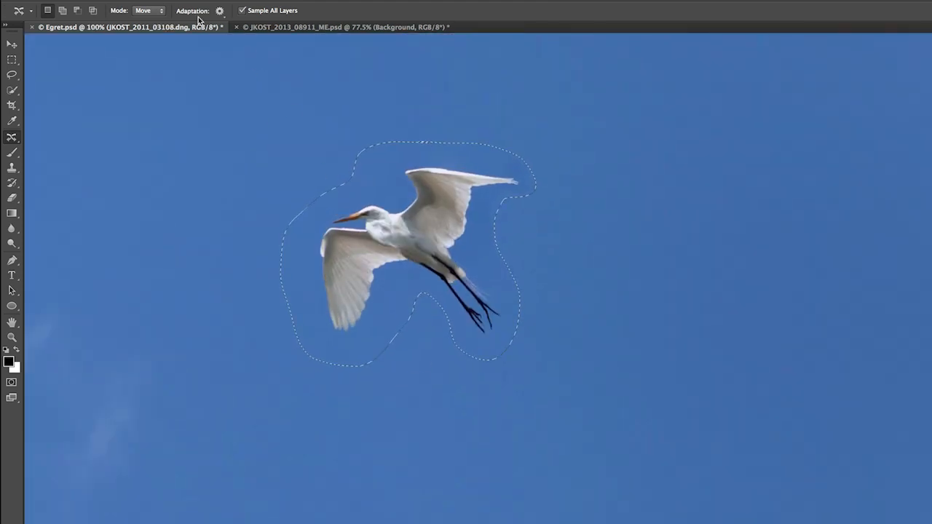
pyautogui.click(219, 10)
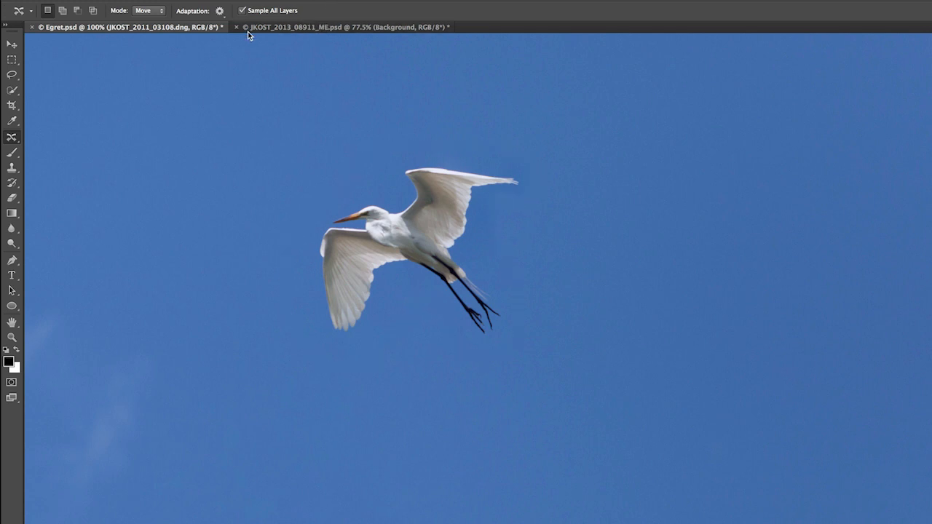
# Set the Content-Aware Move colour adaptation to 10 for the upper egret, keeping structure at 5
pyautogui.click(219, 10)
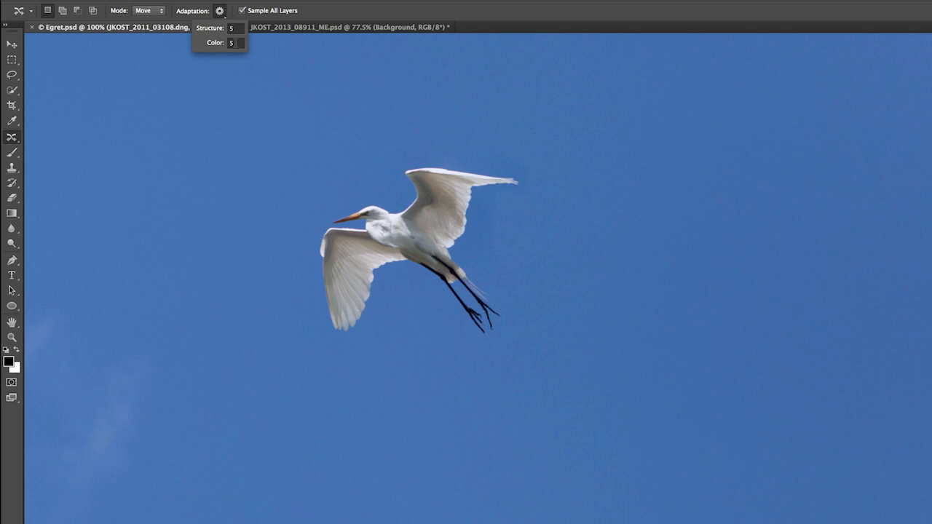
pyautogui.tripleClick(235, 42)
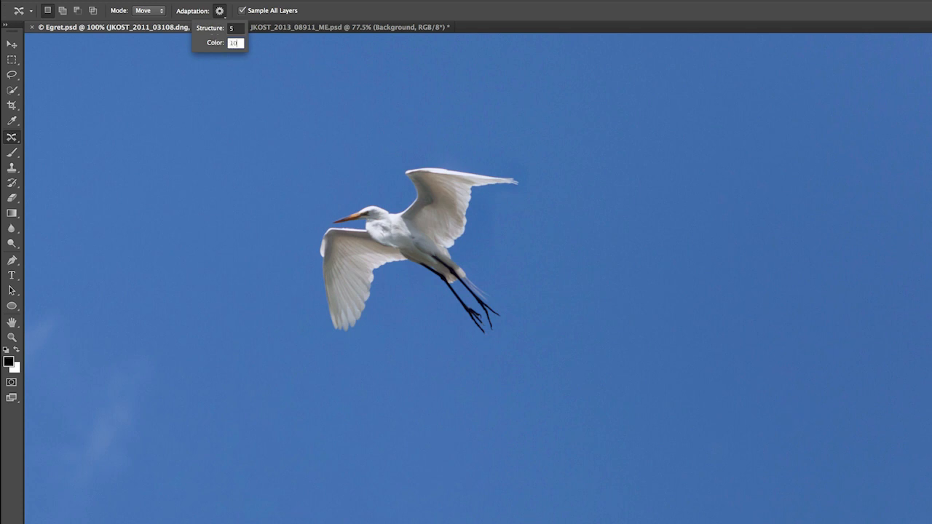
pyautogui.moveTo(546, 185)
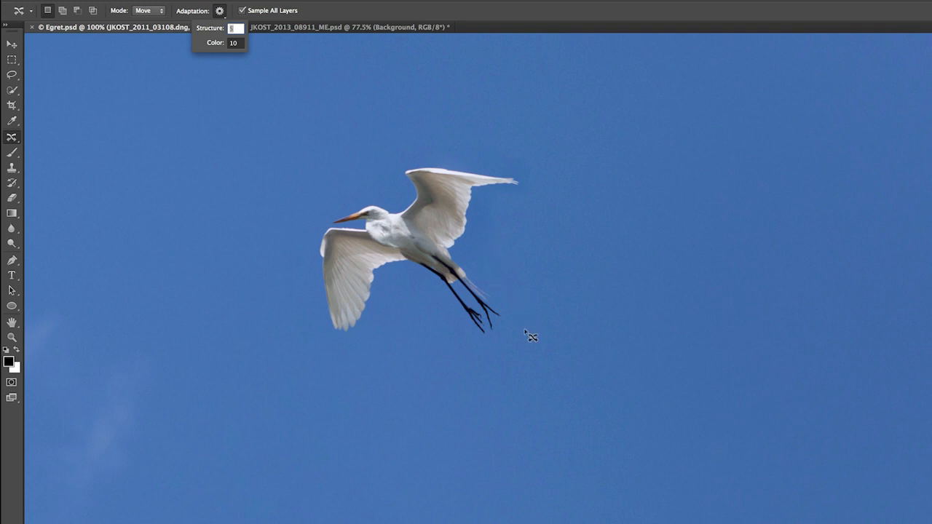
pyautogui.moveTo(438, 353)
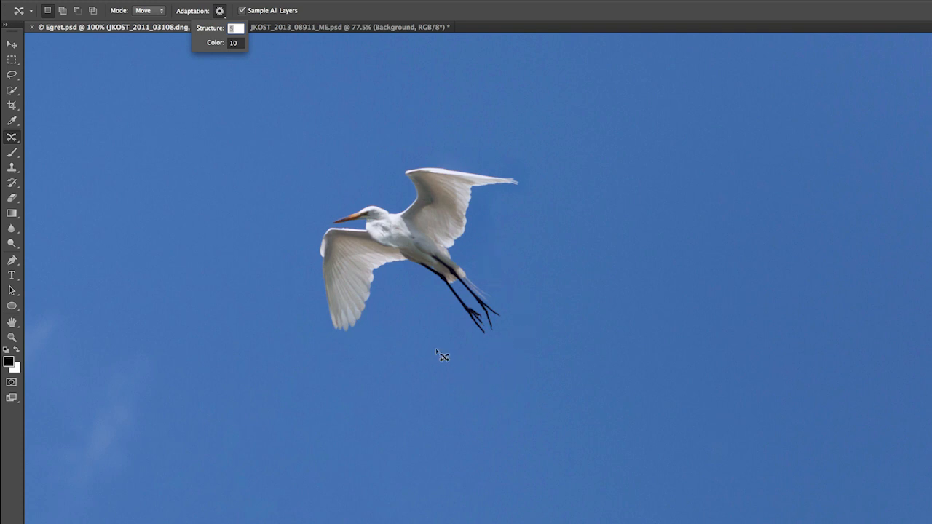
pyautogui.moveTo(441, 356)
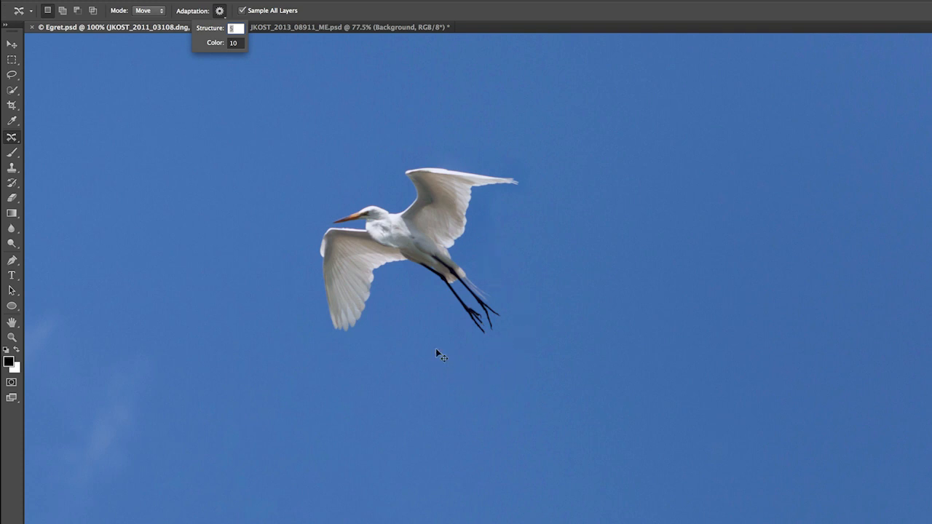